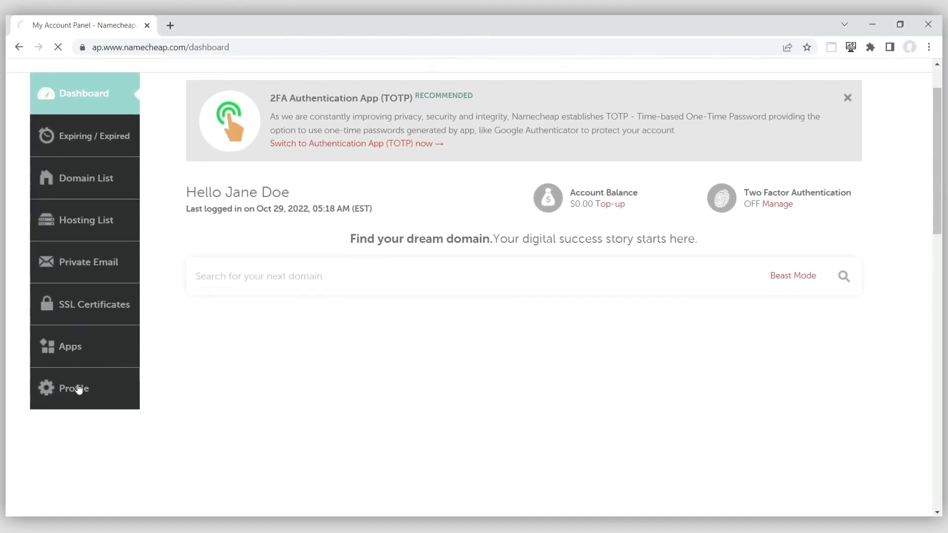
# Step: Reach Profile > Security, where Two-Factor Authentication shows status OFF
pyautogui.click(74, 387)
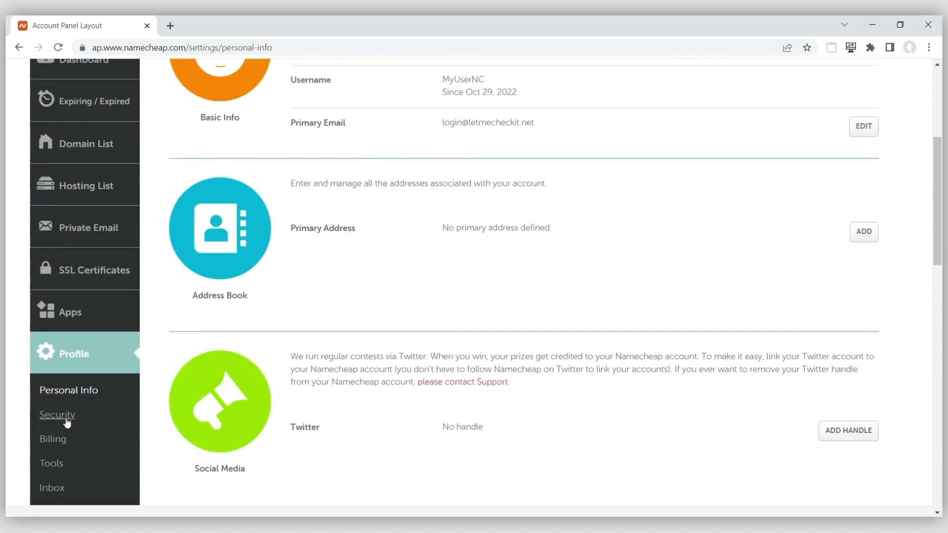
pyautogui.click(58, 414)
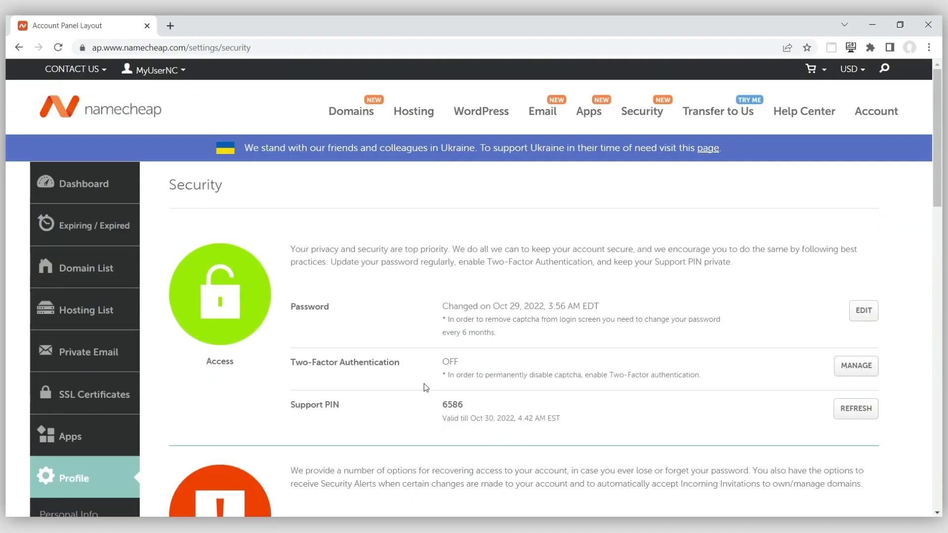
pyautogui.moveTo(436, 356)
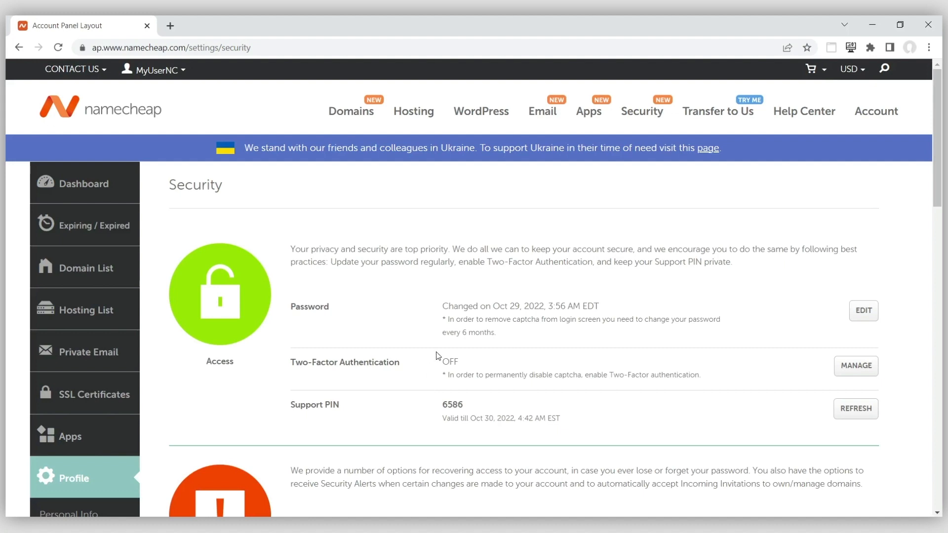
pyautogui.doubleClick(448, 361)
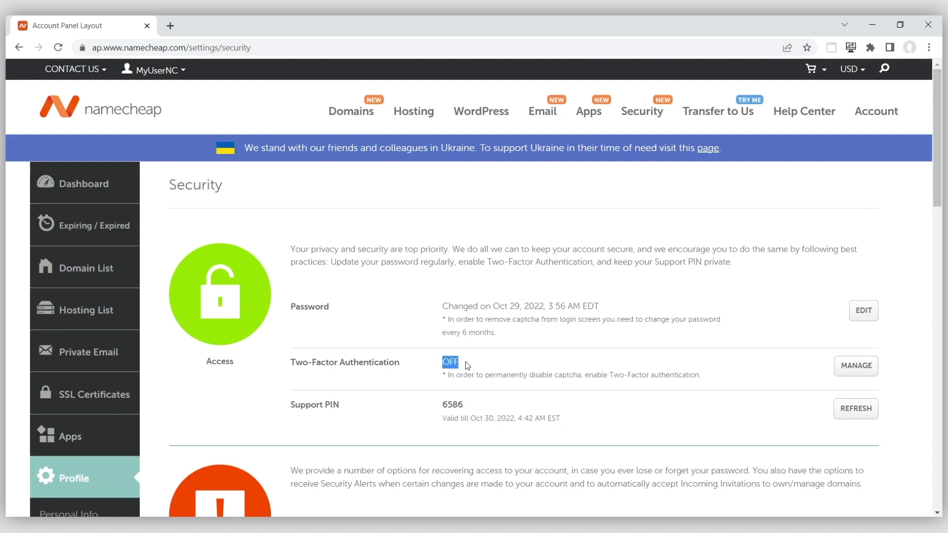
pyautogui.moveTo(855, 365)
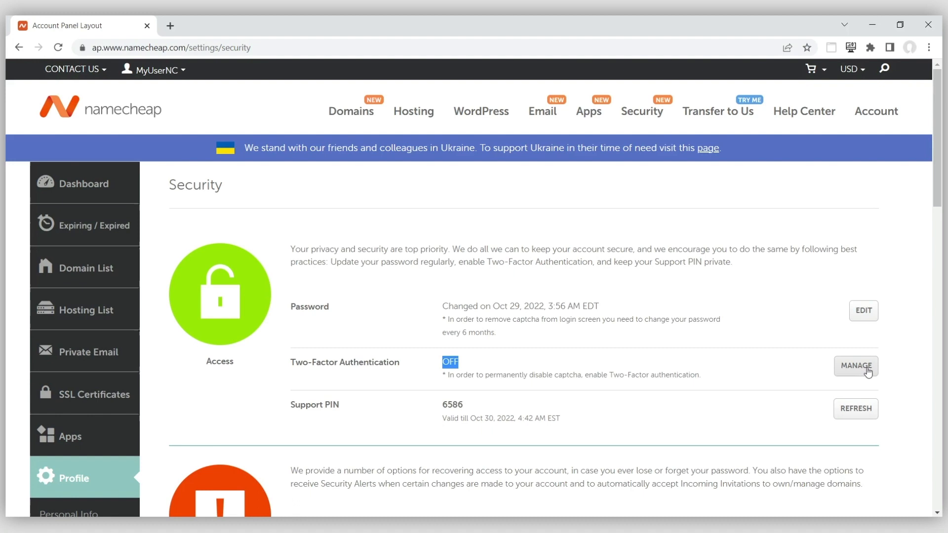
# Step: Review the two-factor options: Device Authentication (U2F) and Authentication App (TOTP)
pyautogui.click(855, 365)
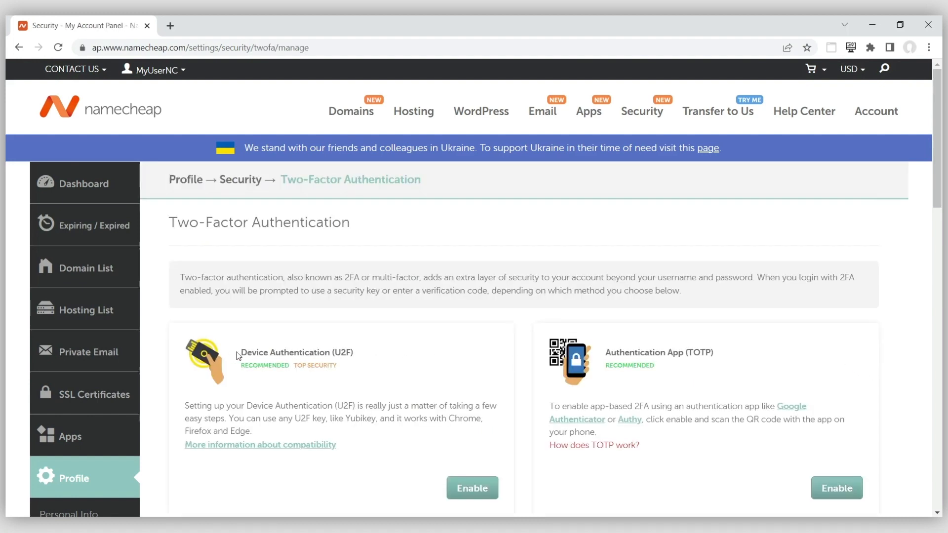
pyautogui.moveTo(240, 356)
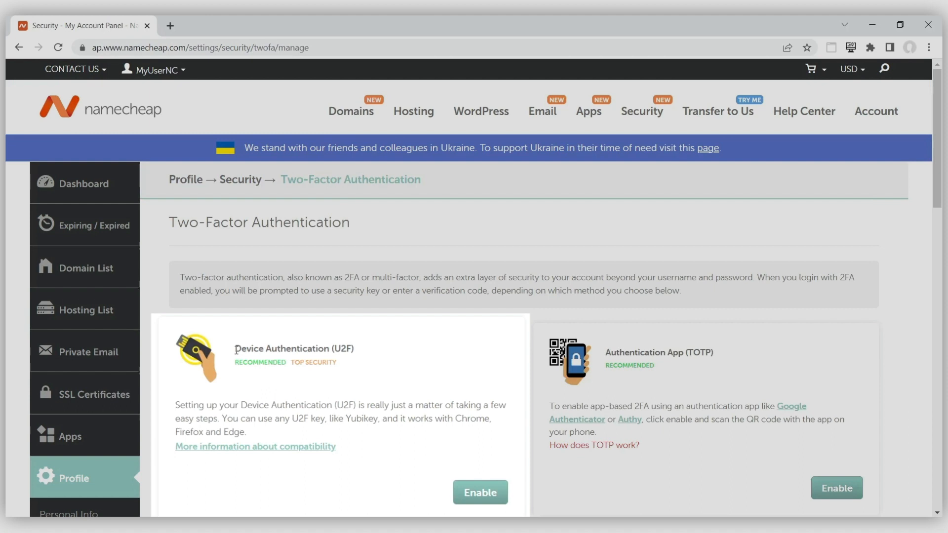
pyautogui.doubleClick(293, 349)
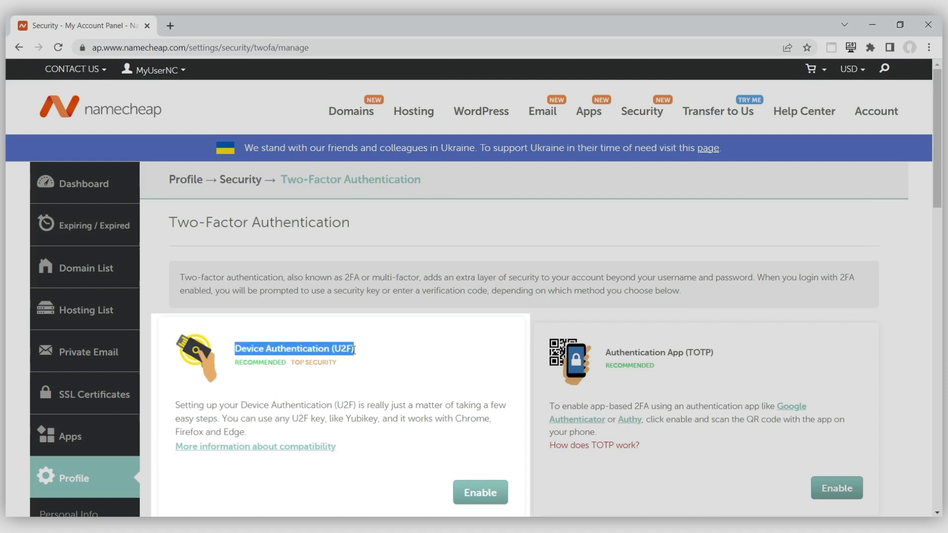
pyautogui.moveTo(363, 355)
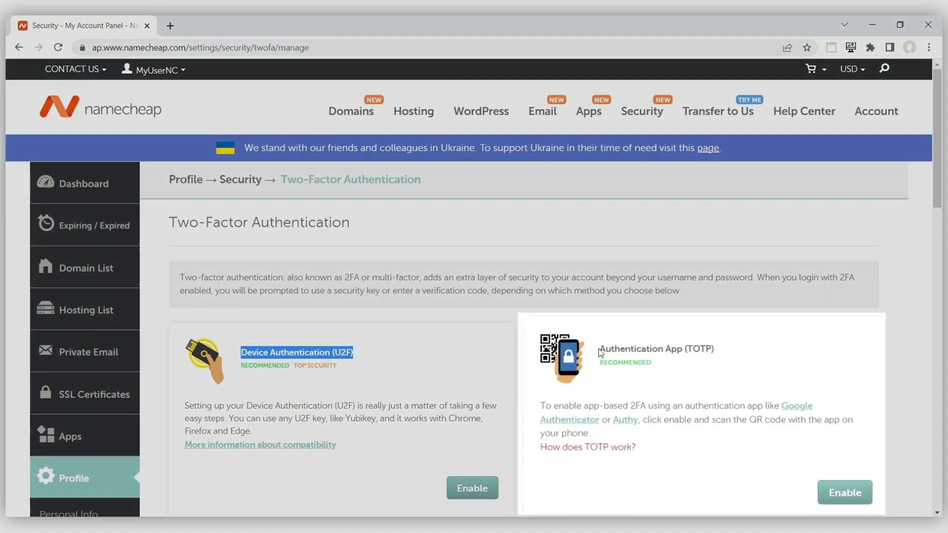
pyautogui.doubleClick(655, 349)
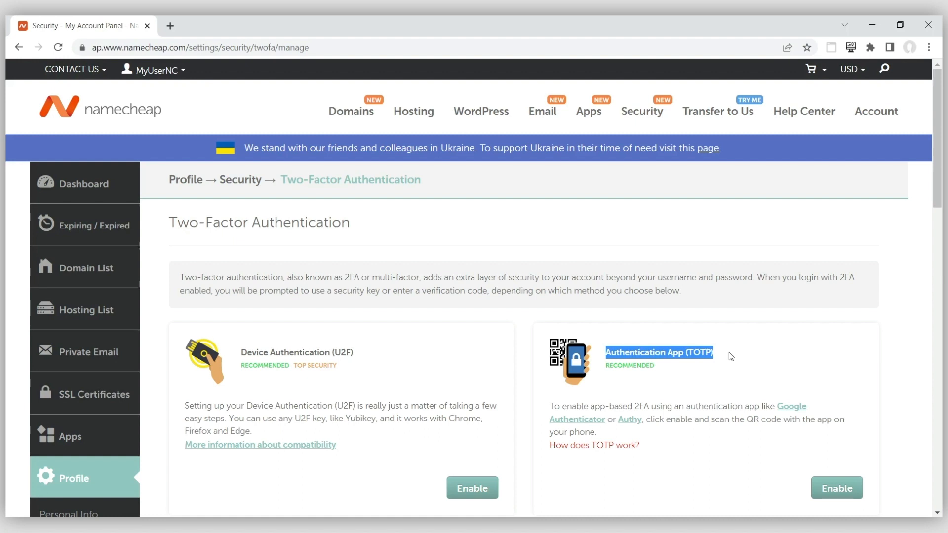
# Step: Enable Authentication App (TOTP) and confirm with the account password
pyautogui.click(836, 488)
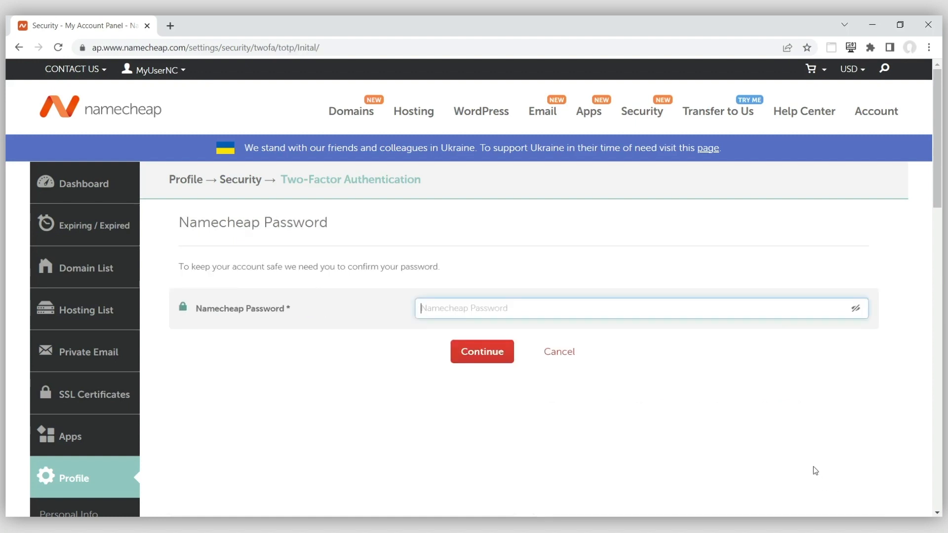
pyautogui.click(481, 351)
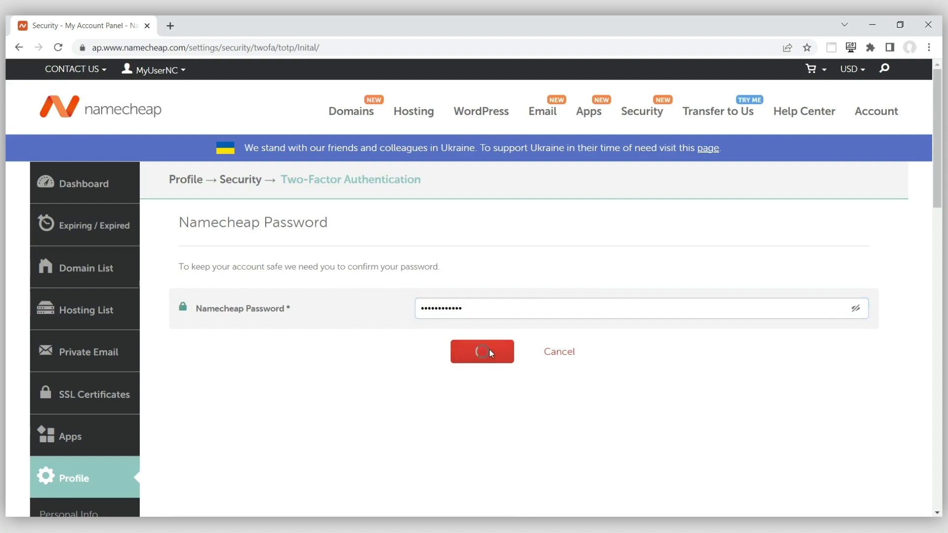
pyautogui.click(482, 351)
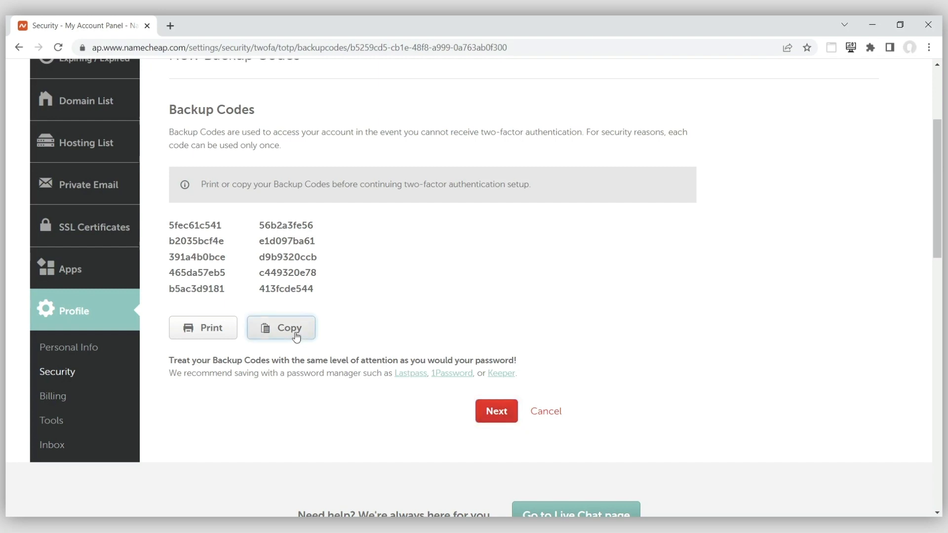
# Step: Copy the backup codes and continue to the QR code page
pyautogui.click(281, 327)
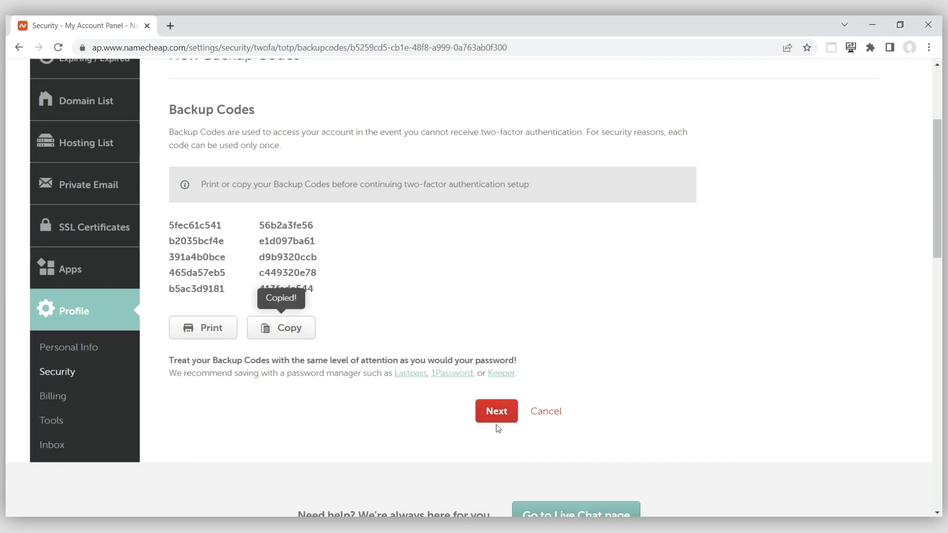
pyautogui.click(495, 410)
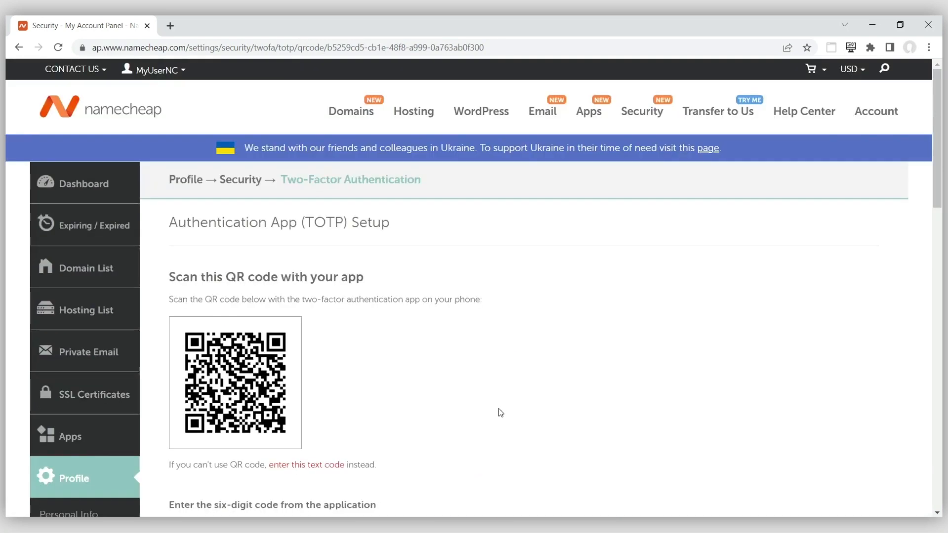
pyautogui.scroll(-3)
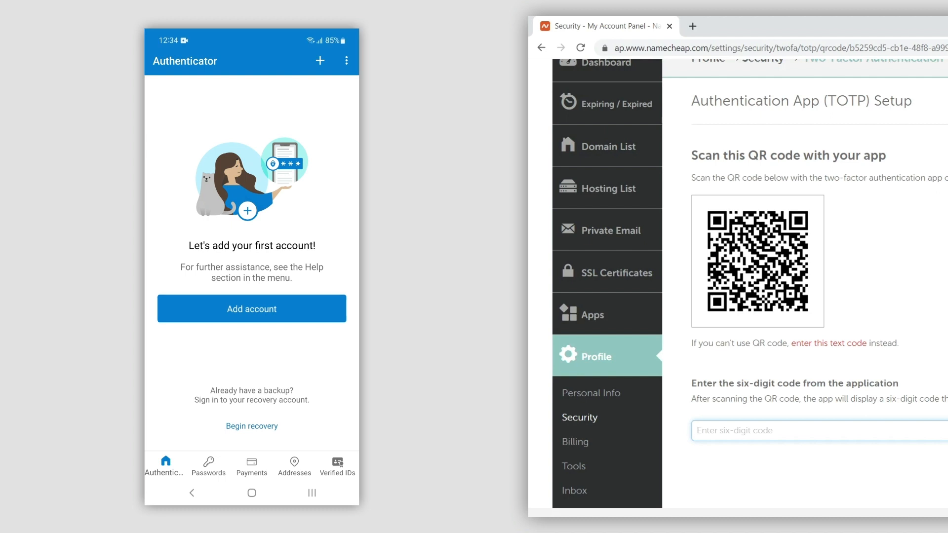
# Step: Begin manual account entry in Authenticator and reveal Namecheap's setup secret as text
pyautogui.click(251, 308)
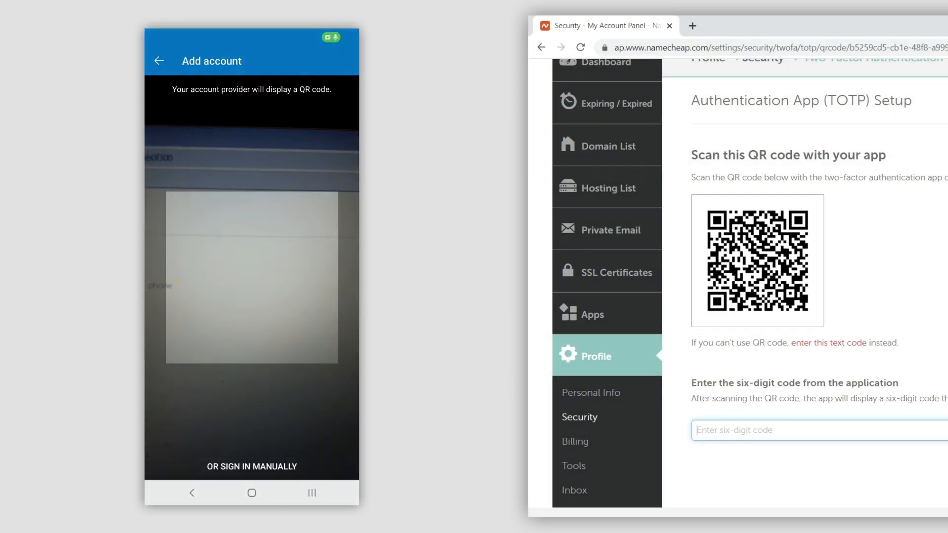
pyautogui.click(251, 466)
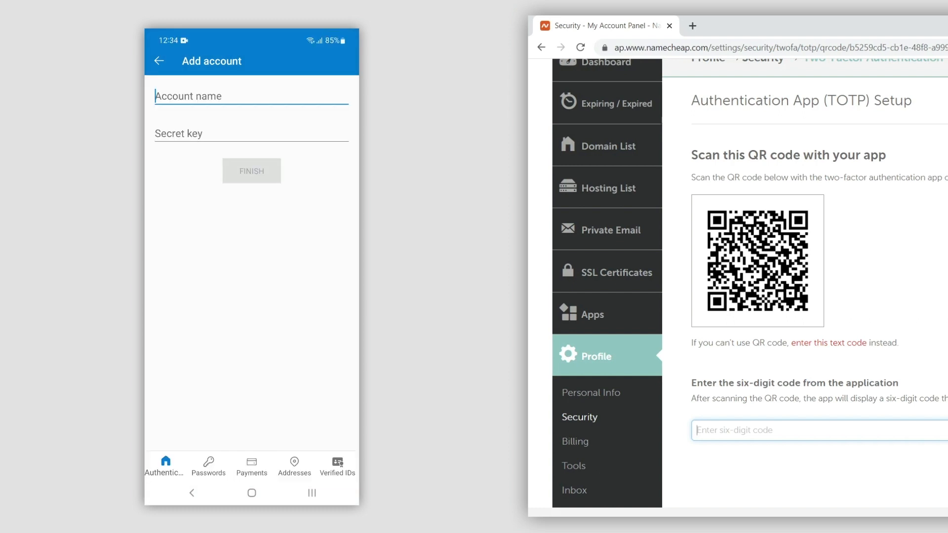
pyautogui.click(828, 343)
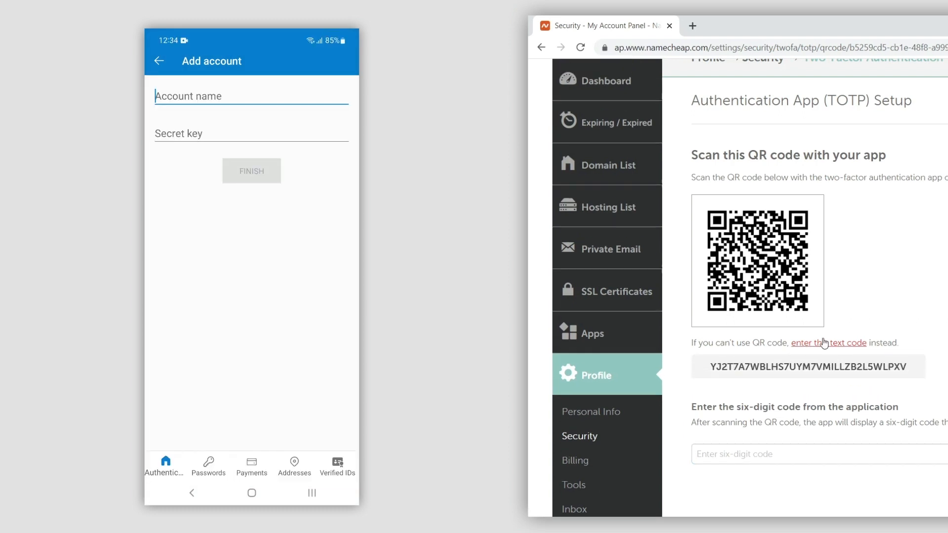
pyautogui.click(158, 61)
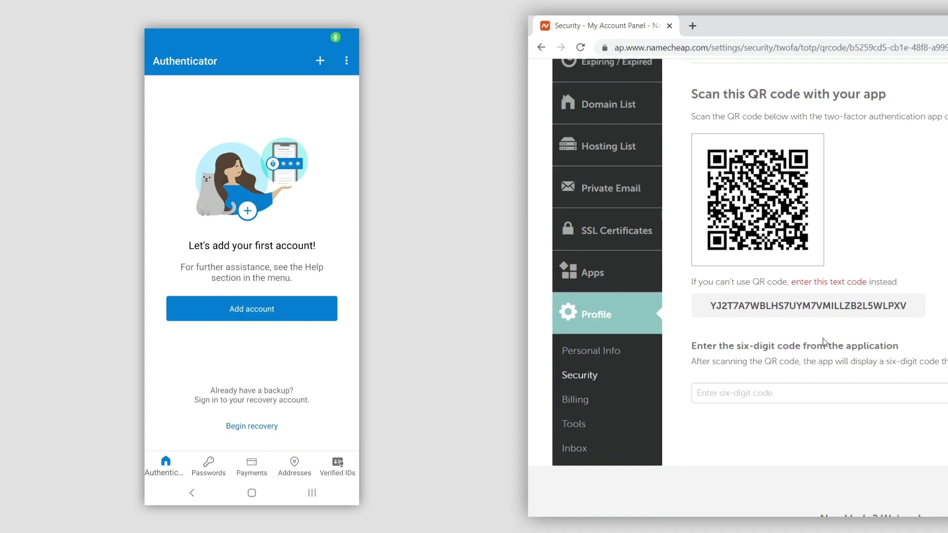
pyautogui.moveTo(817, 379)
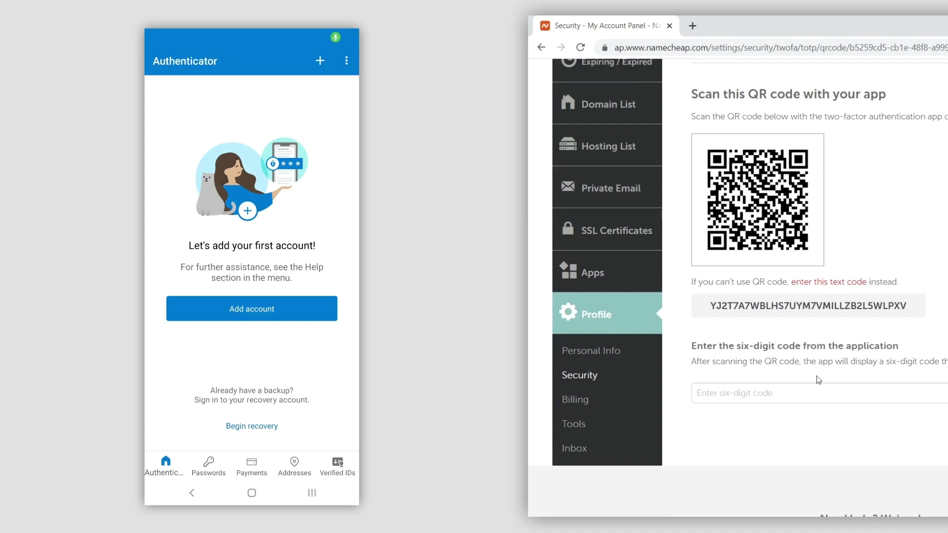
# Step: Add the Namecheap account manually so it generates six-digit codes
pyautogui.click(251, 308)
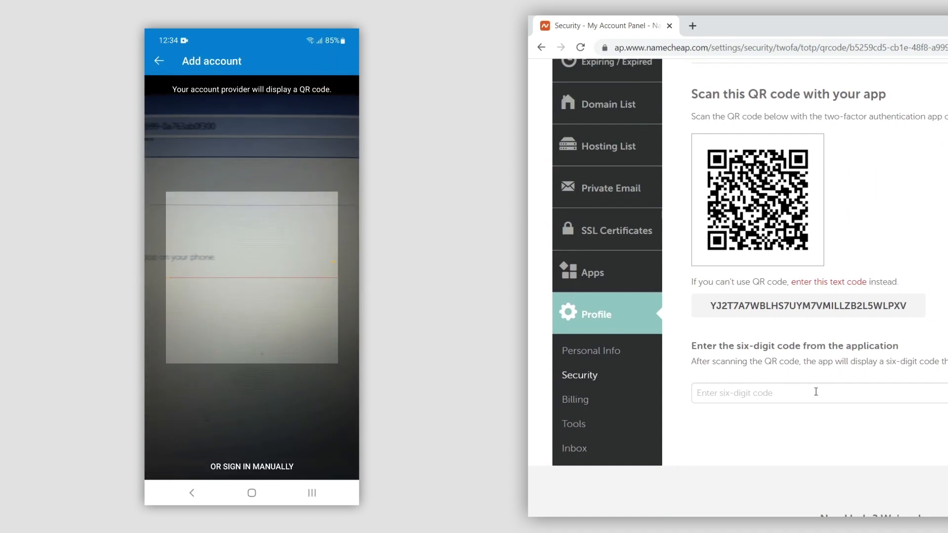
pyautogui.click(252, 466)
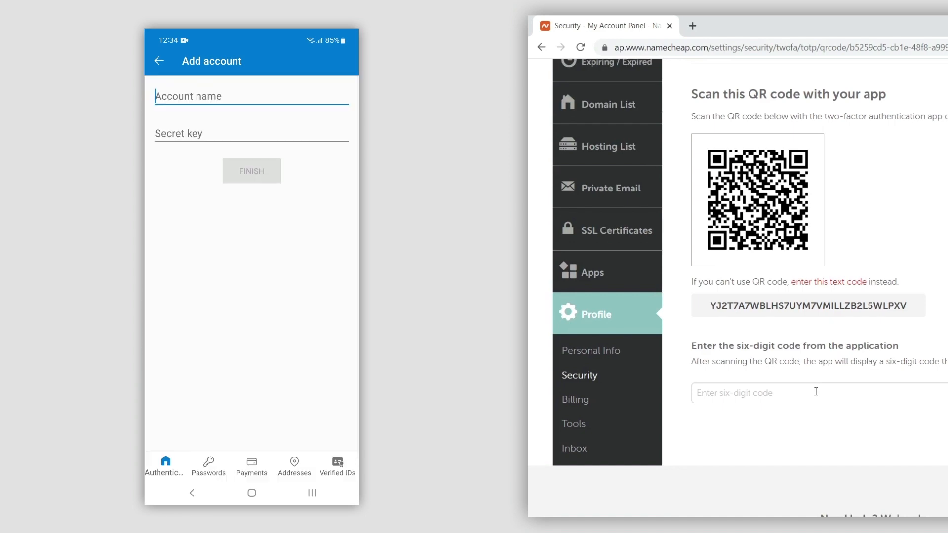
pyautogui.click(251, 171)
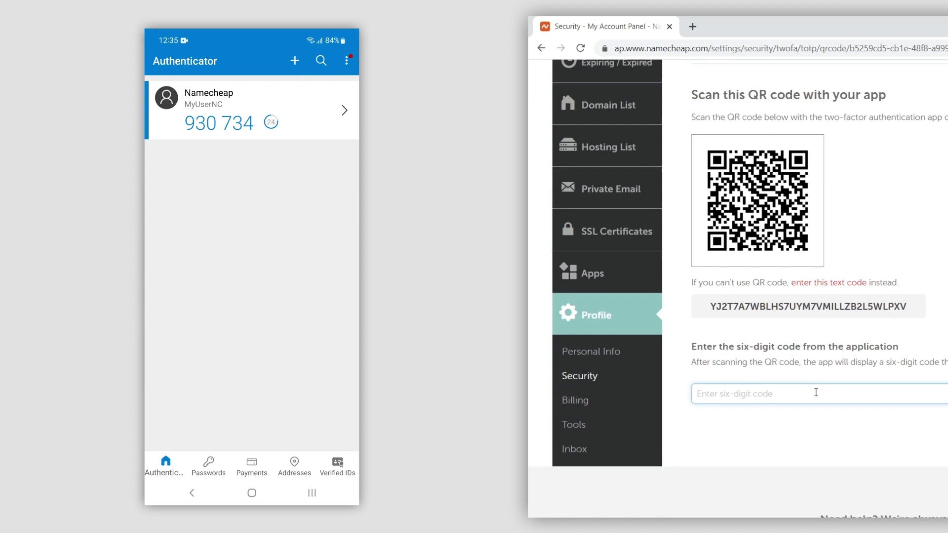
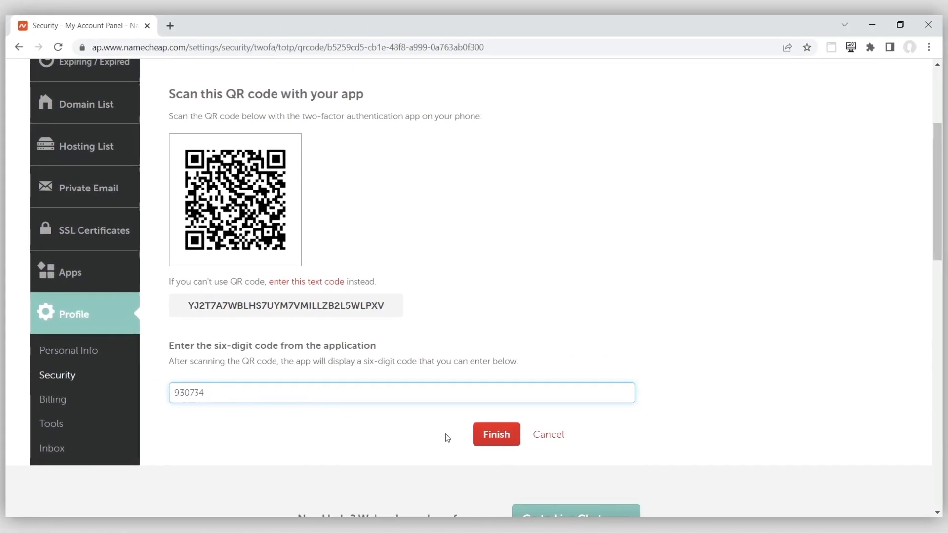
pyautogui.click(496, 435)
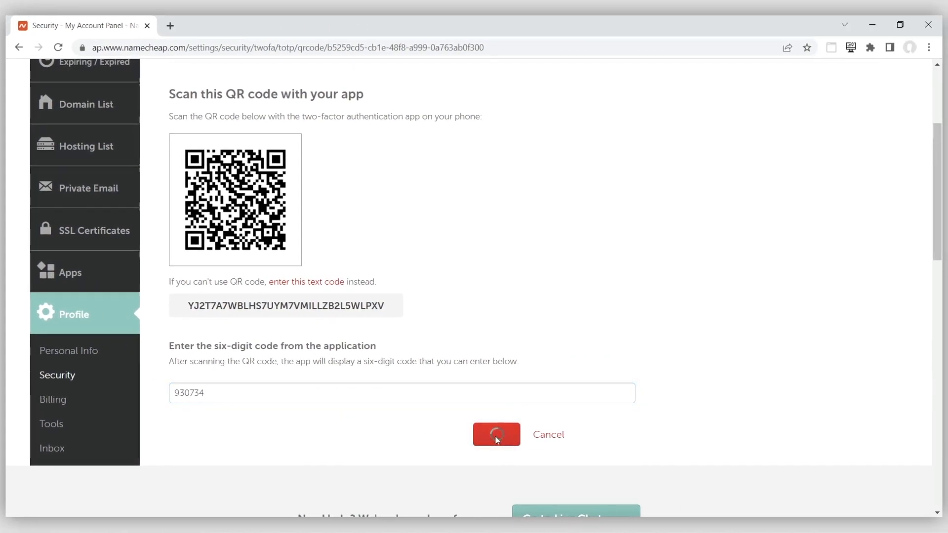
pyautogui.click(496, 434)
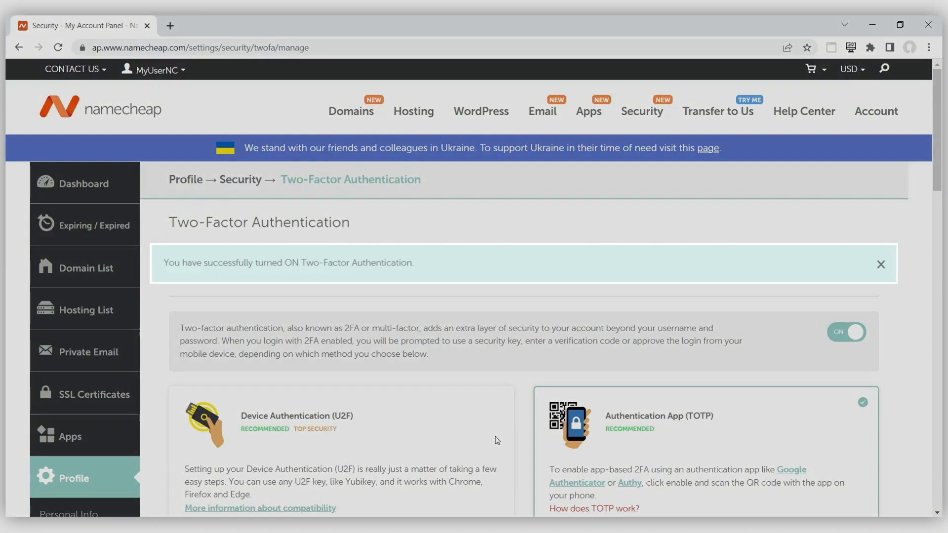